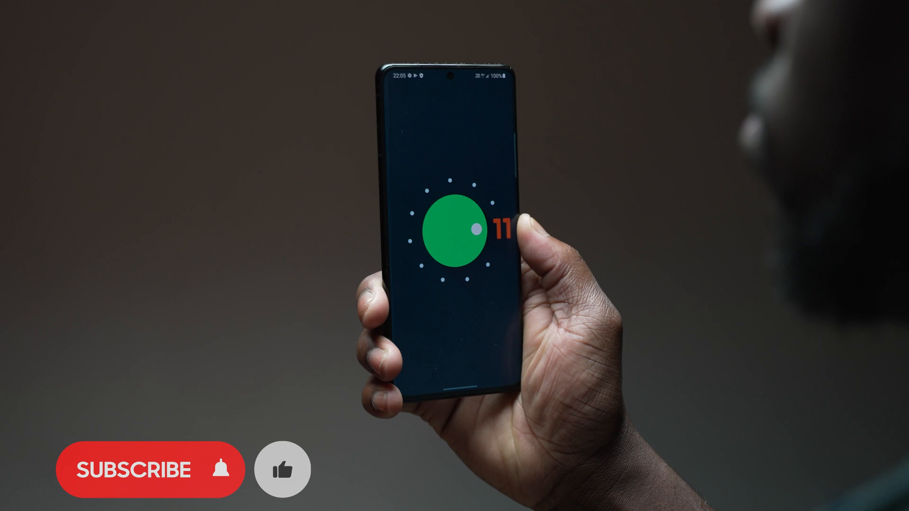
# Step: Launch the One UI Beta Programme app from the Galaxy S21 home screen
pyautogui.click(150, 470)
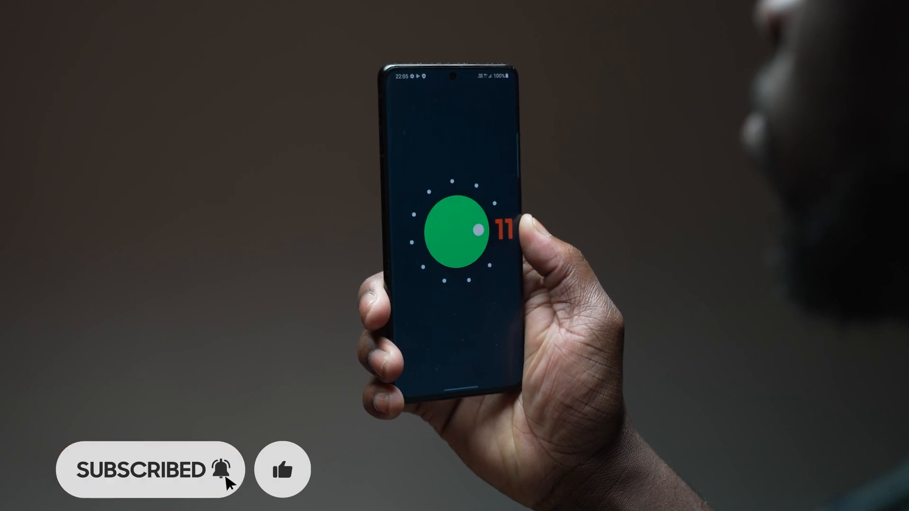
pyautogui.click(281, 469)
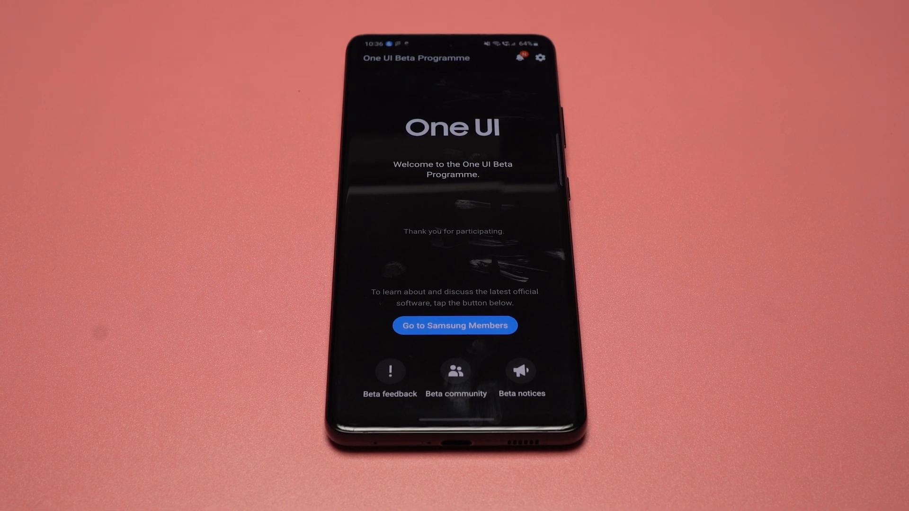
# Step: Reach the beta status page's 'How do I remove the beta software?' instructions via the settings gear
pyautogui.click(541, 57)
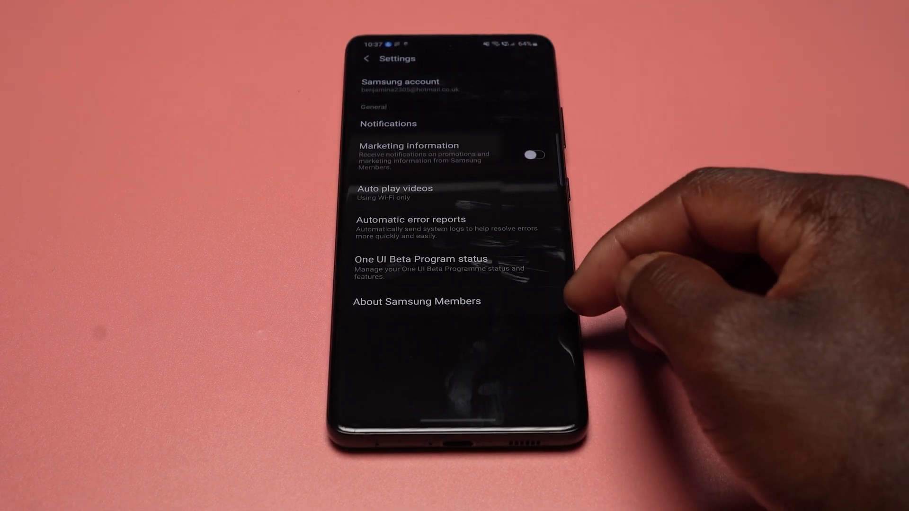
pyautogui.moveTo(580, 243)
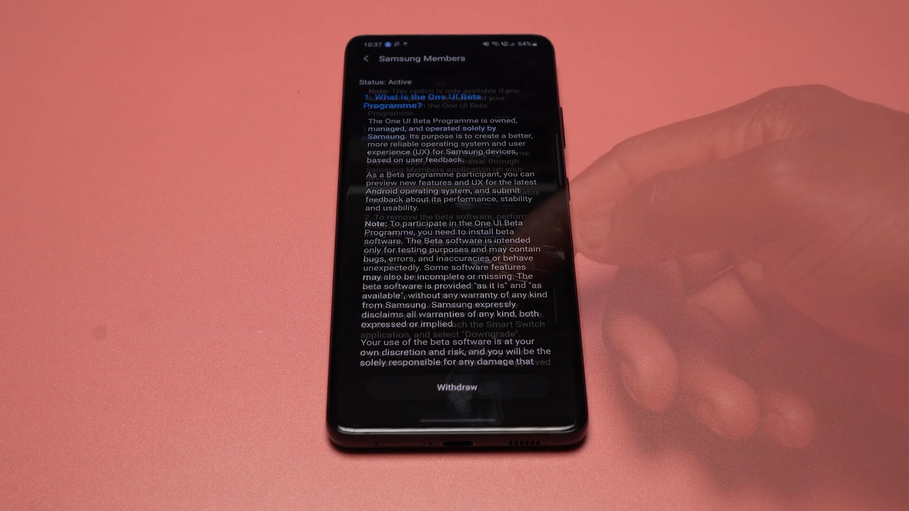
pyautogui.scroll(-3)
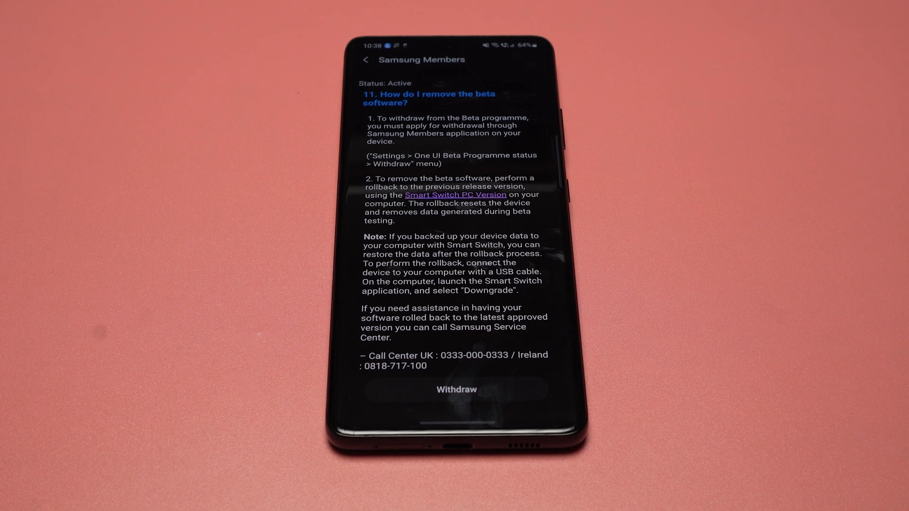
# Step: Withdraw from the beta programme, giving Other as the survey reason and confirming the withdrawal
pyautogui.click(456, 389)
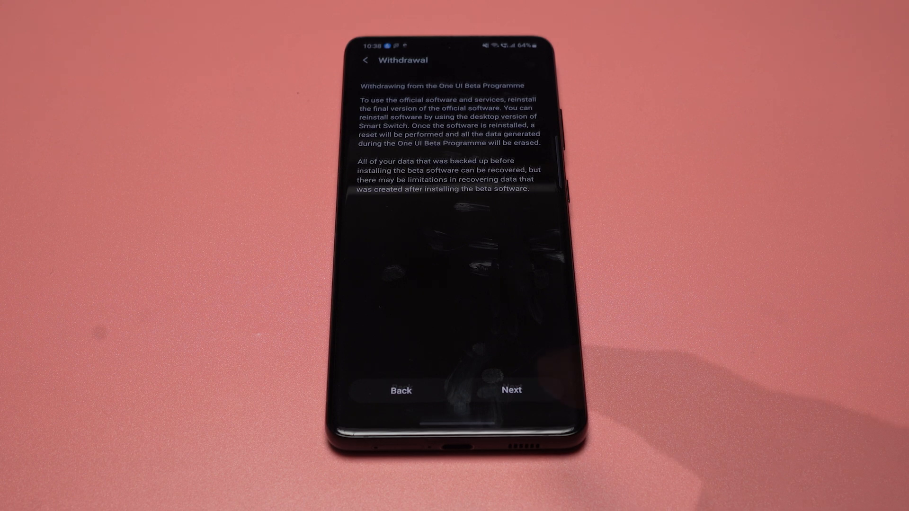
pyautogui.click(510, 390)
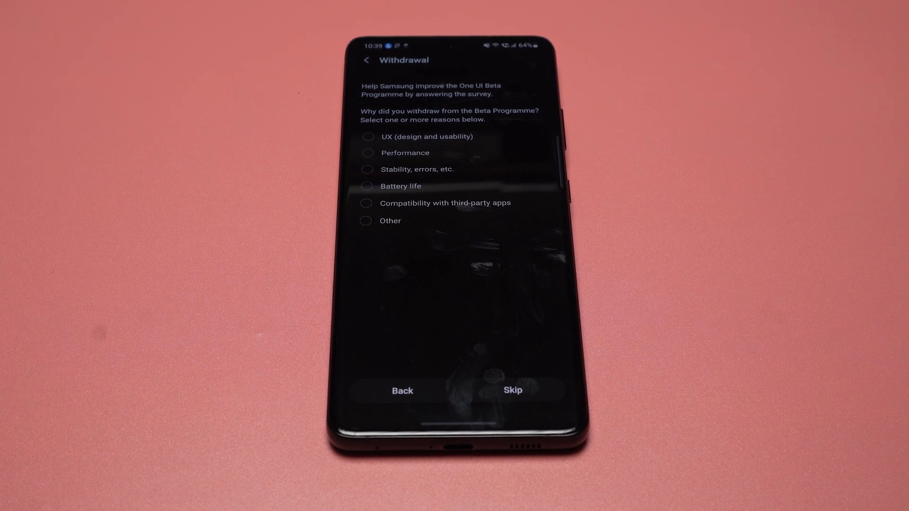
pyautogui.click(366, 219)
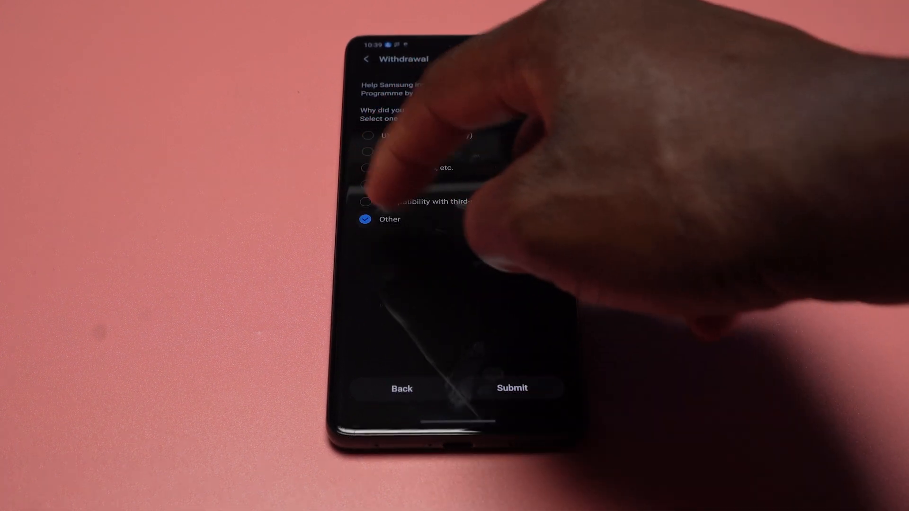
pyautogui.click(511, 389)
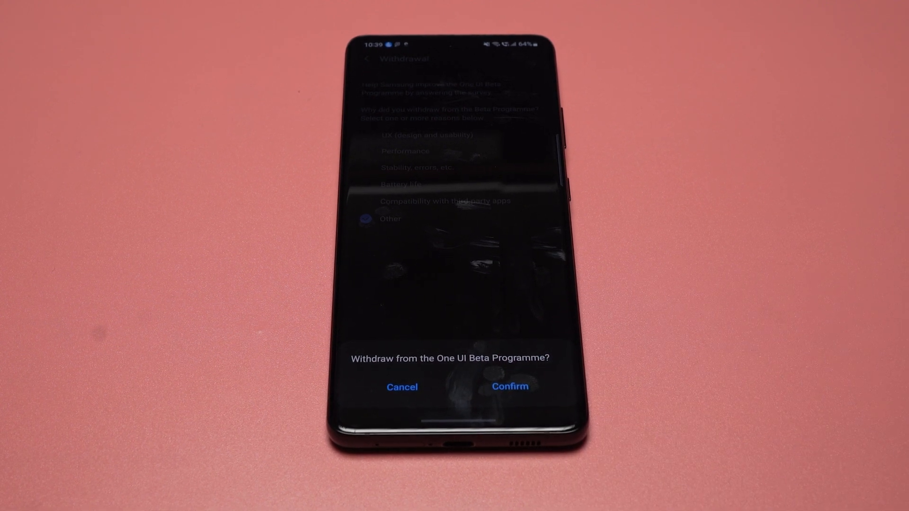
pyautogui.click(510, 386)
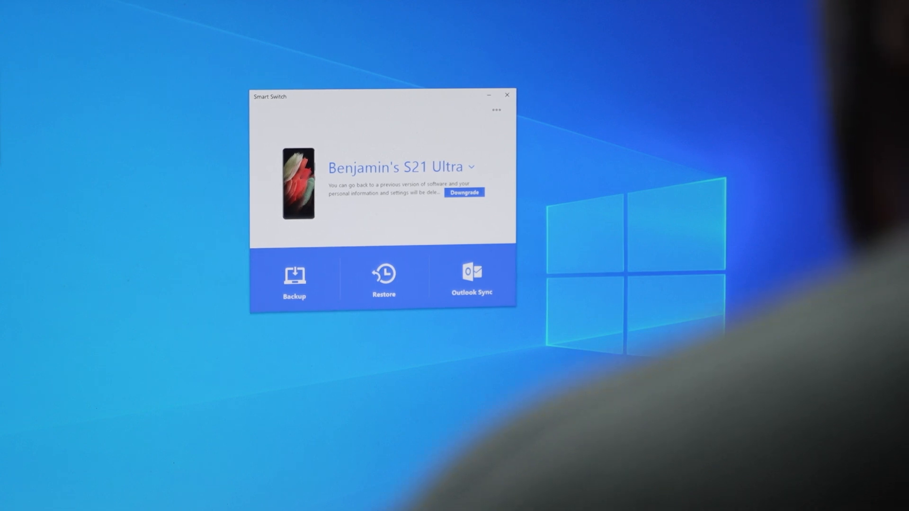
pyautogui.moveTo(49, 159)
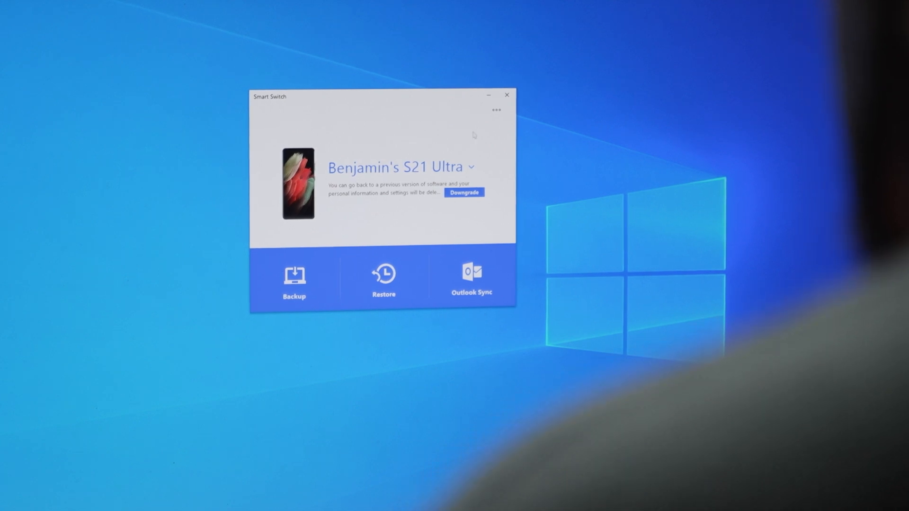
pyautogui.moveTo(432, 102)
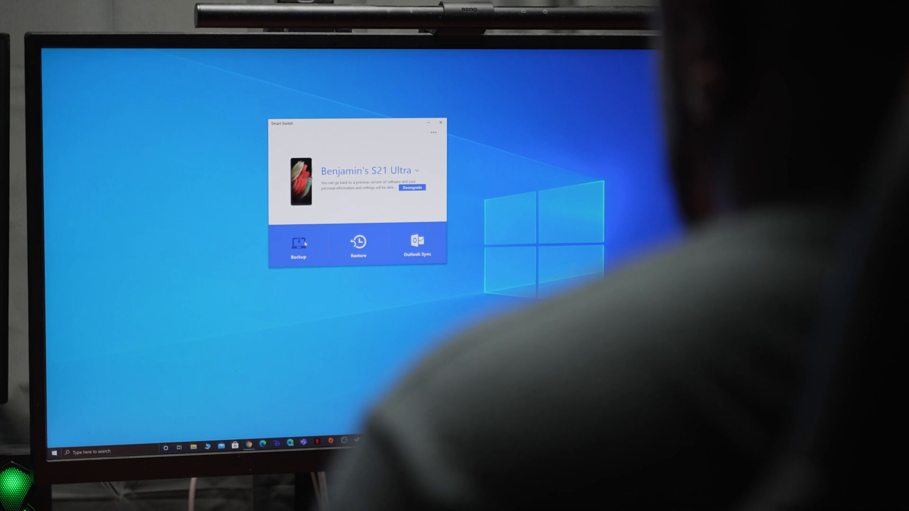
# Step: Start a Smart Switch backup of the USB-connected Galaxy S21 Ultra
pyautogui.click(298, 243)
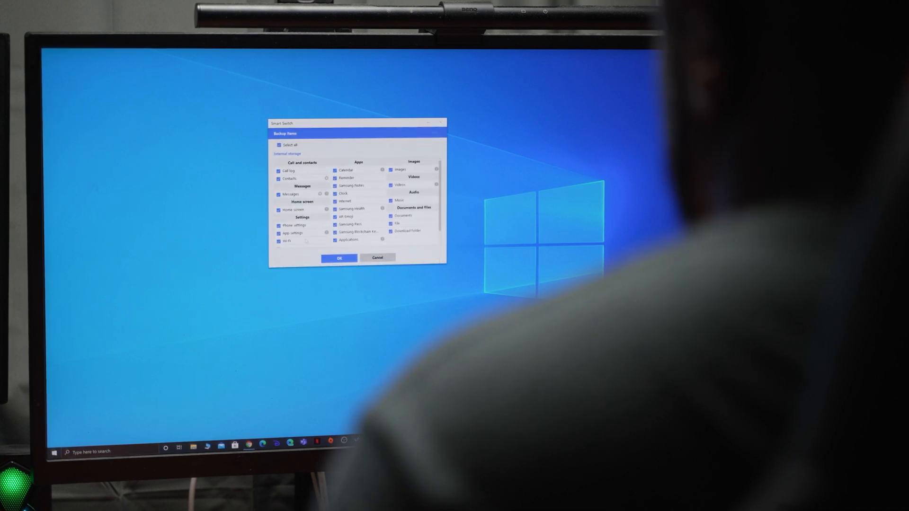
# Step: Back up all listed items and continue with the downgrade to official software
pyautogui.click(339, 258)
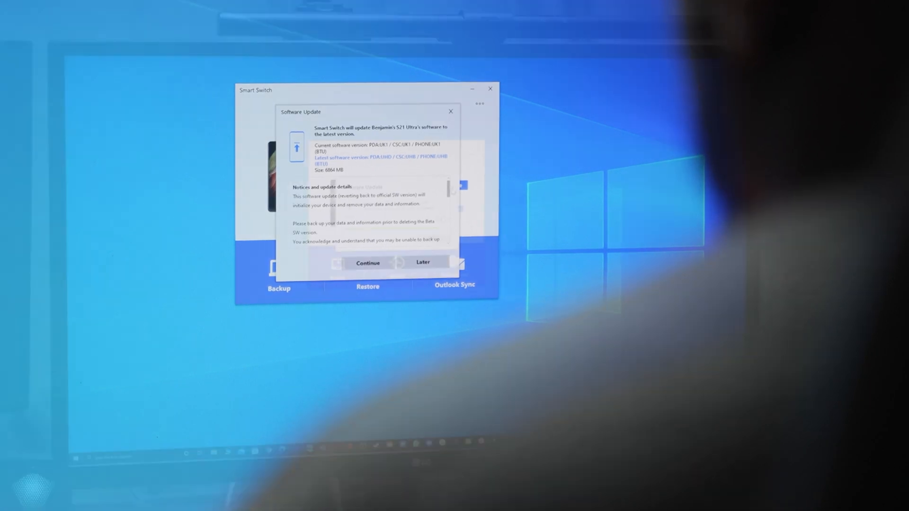
pyautogui.click(367, 262)
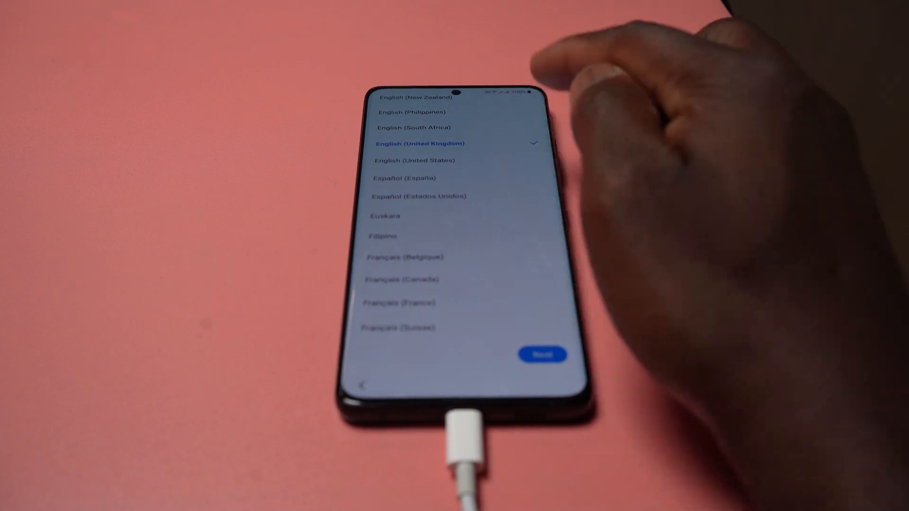
# Step: Move past language setup and view Software information showing the rolled-back One UI and Android versions
pyautogui.click(542, 355)
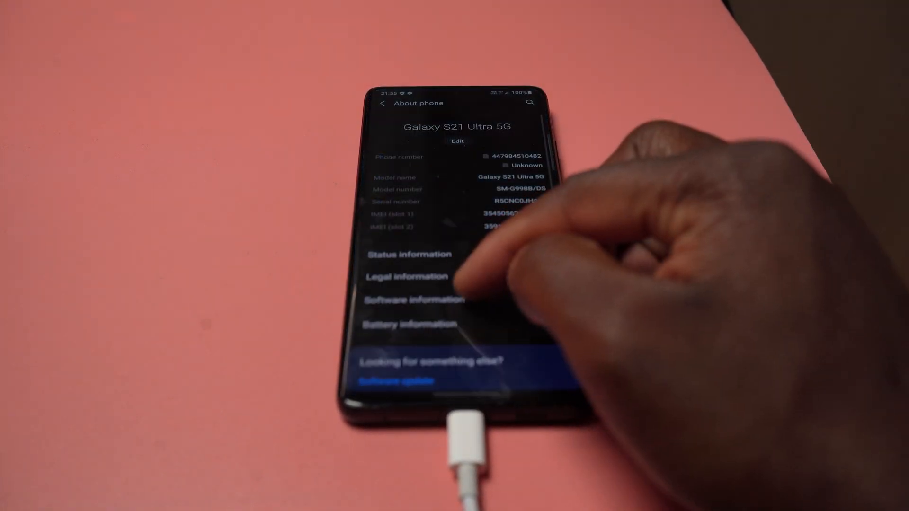
pyautogui.click(412, 300)
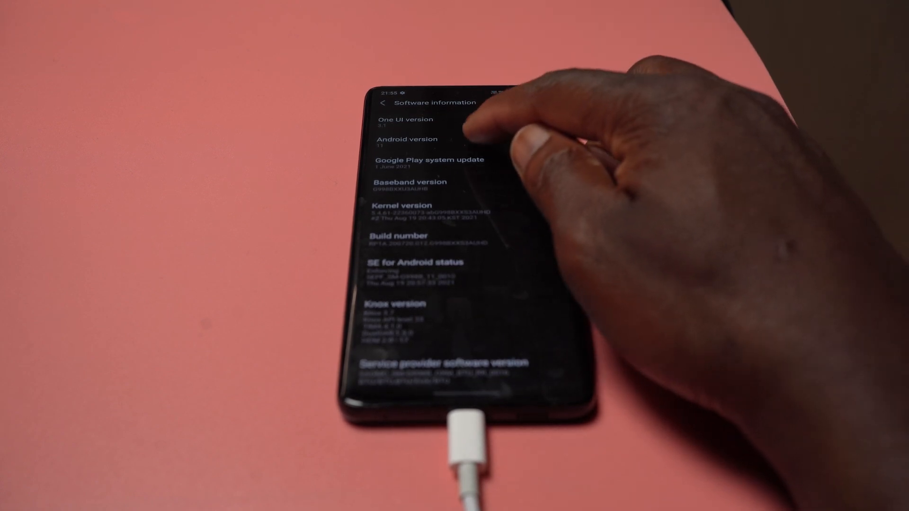